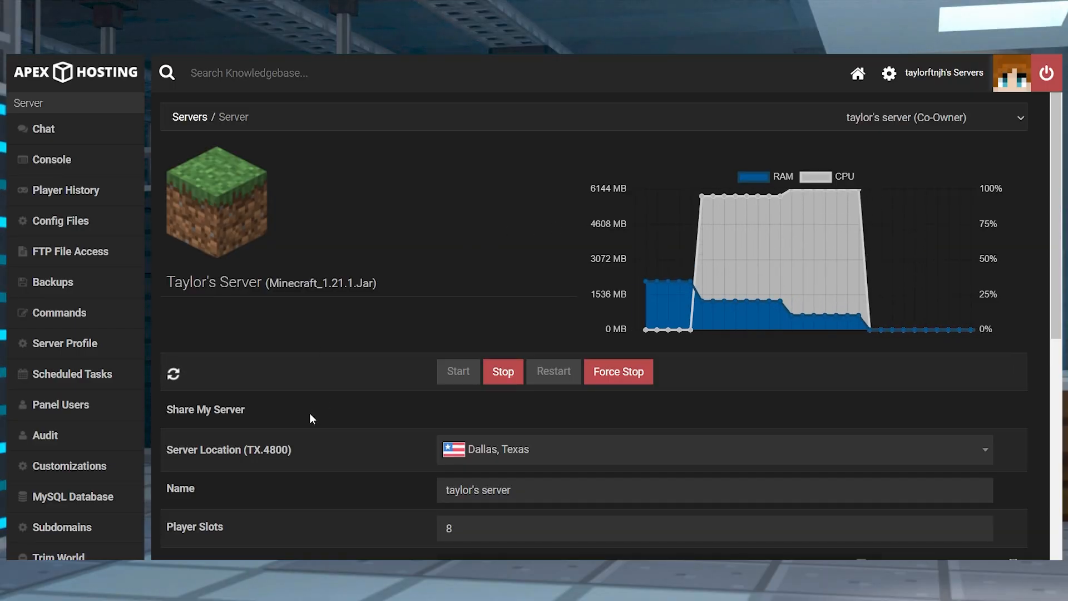
# Step: Go back from taylor's server to the list of all four servers
pyautogui.doubleClick(181, 489)
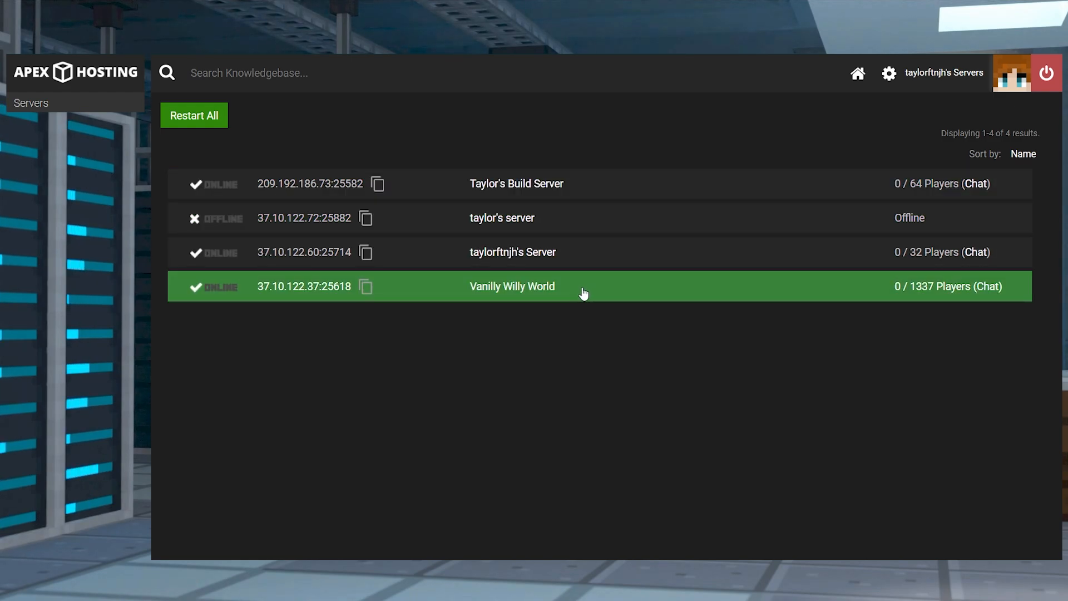
pyautogui.moveTo(563, 279)
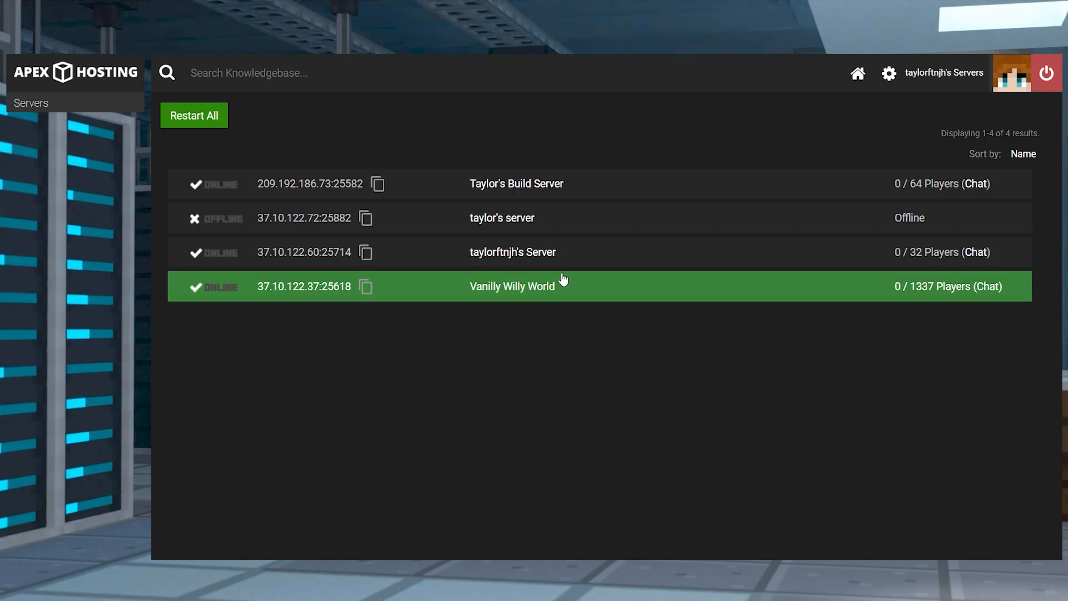
pyautogui.moveTo(197, 253)
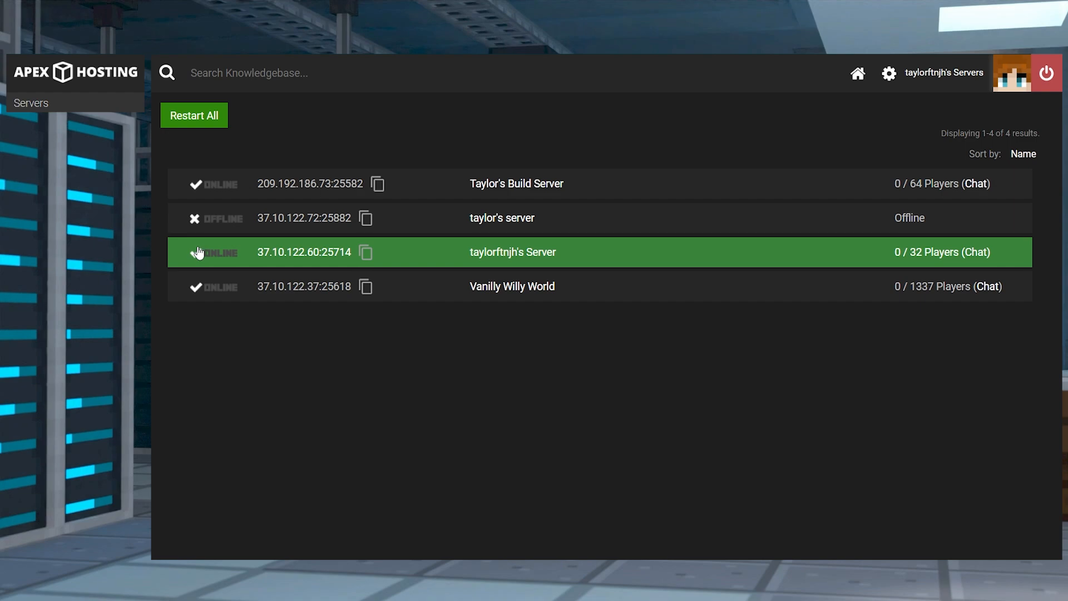
pyautogui.moveTo(959, 264)
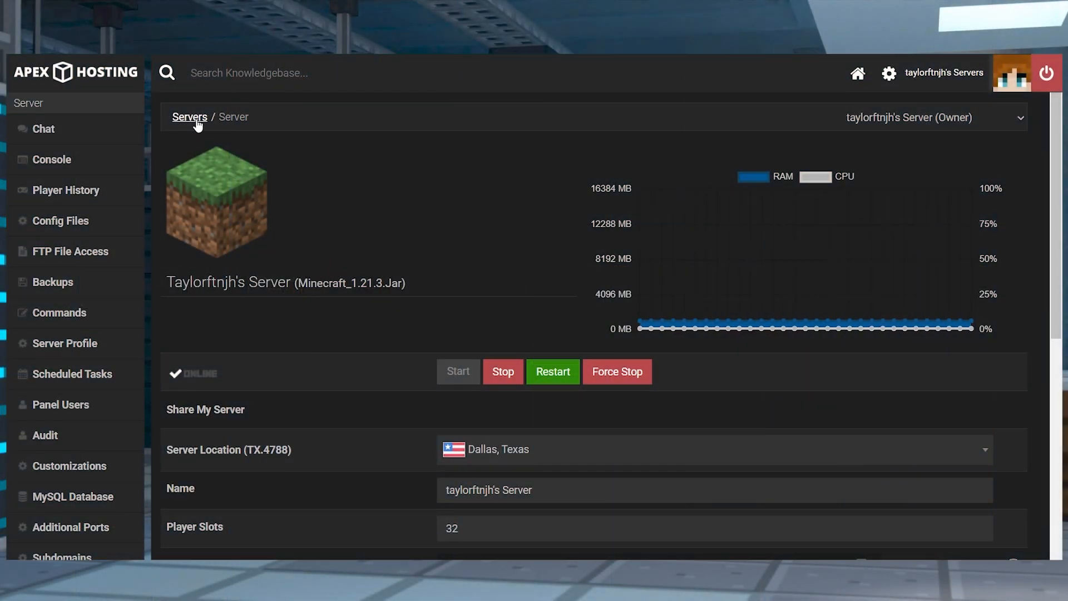
# Step: Rename the offline taylor's server to 'Taylor's Apex Server' and save its settings
pyautogui.click(189, 117)
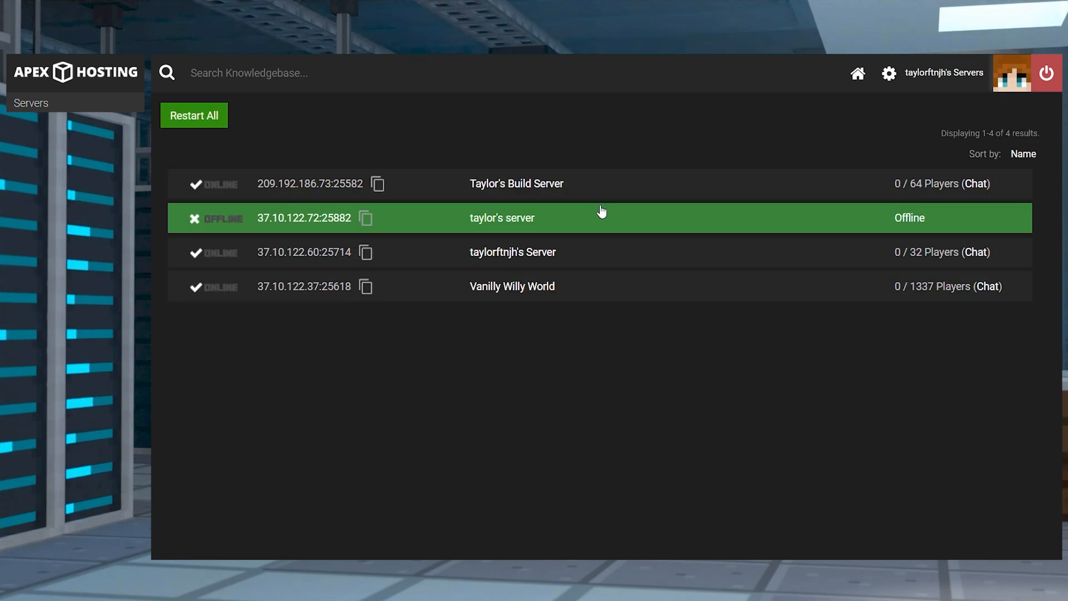
pyautogui.moveTo(517, 224)
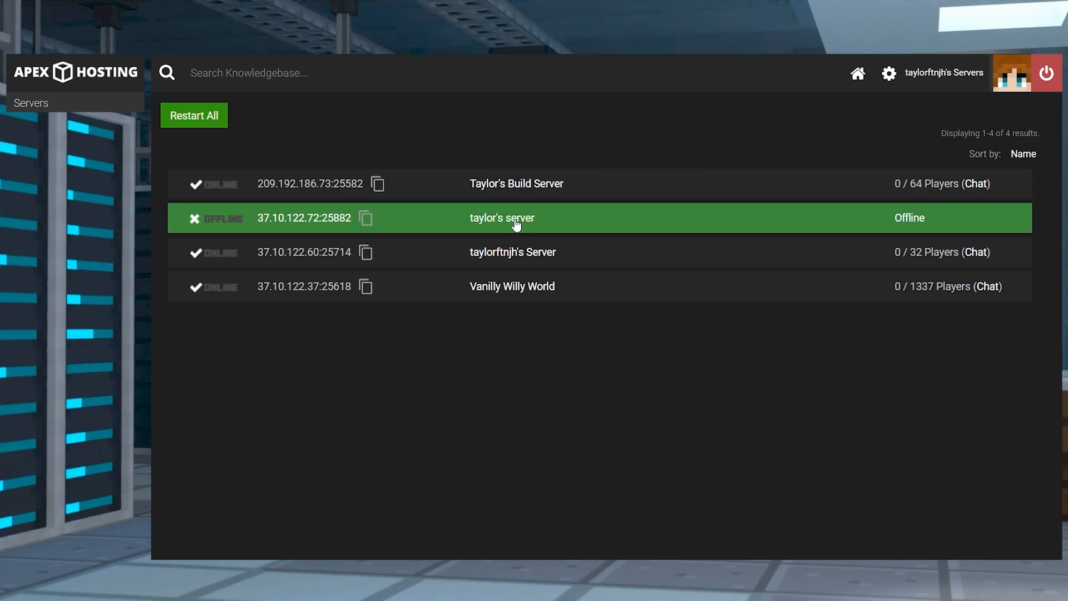
pyautogui.click(502, 217)
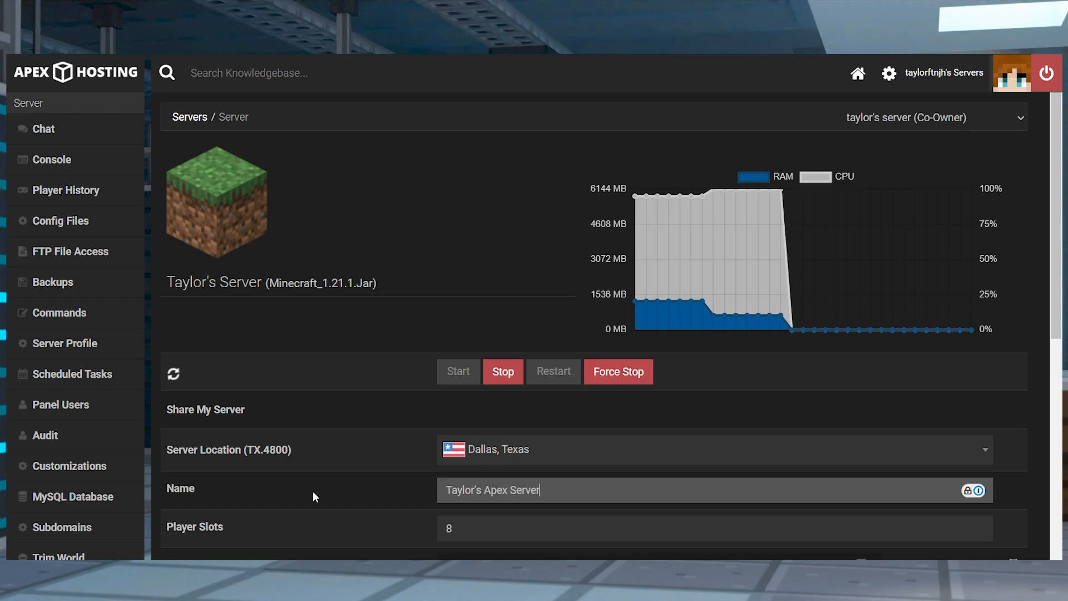
pyautogui.scroll(-3)
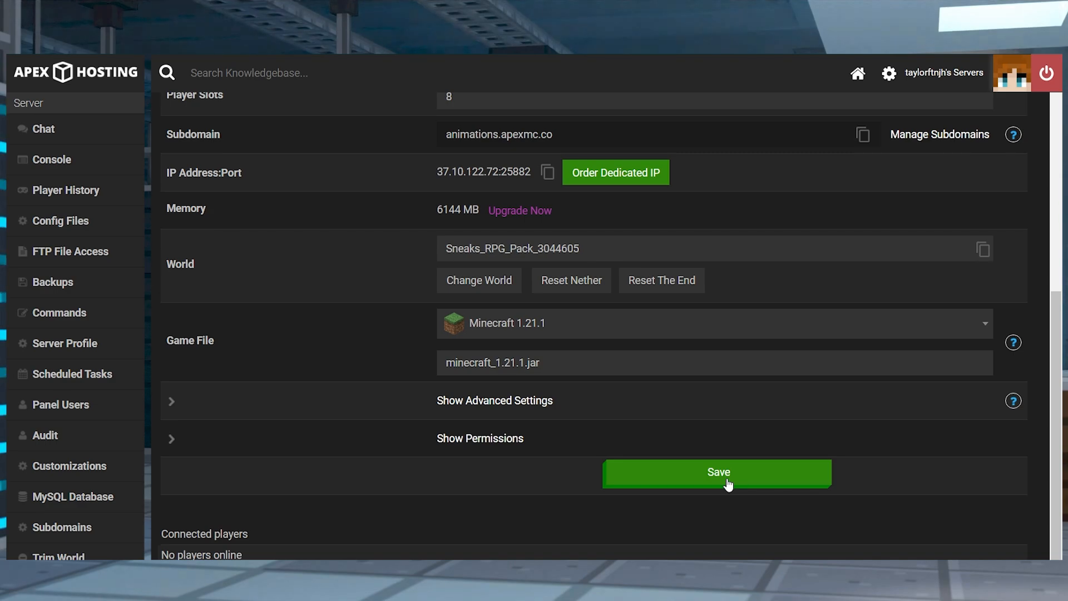
pyautogui.click(717, 473)
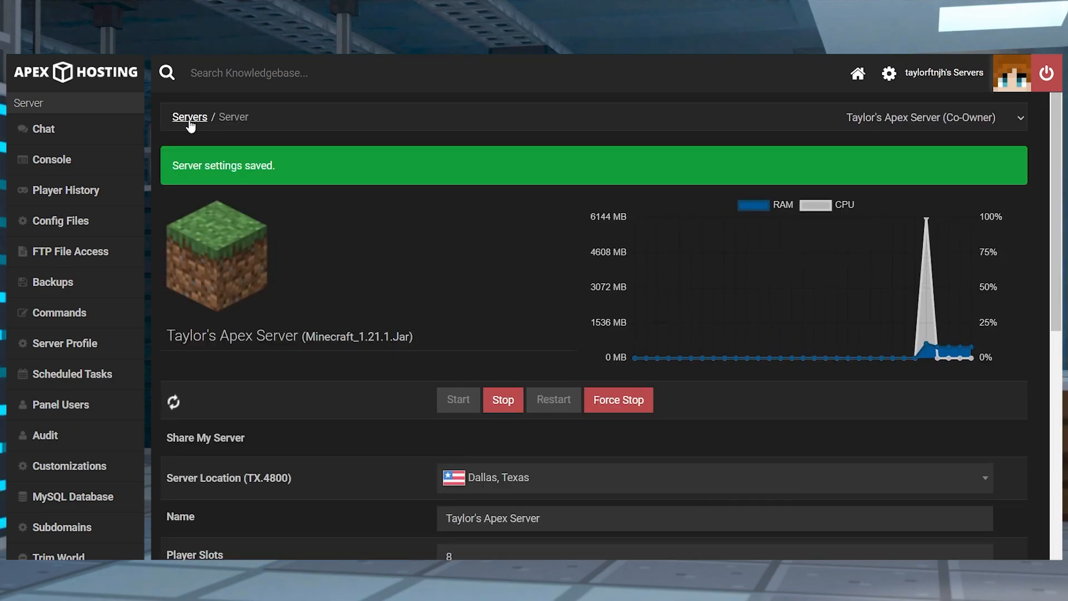
pyautogui.click(189, 116)
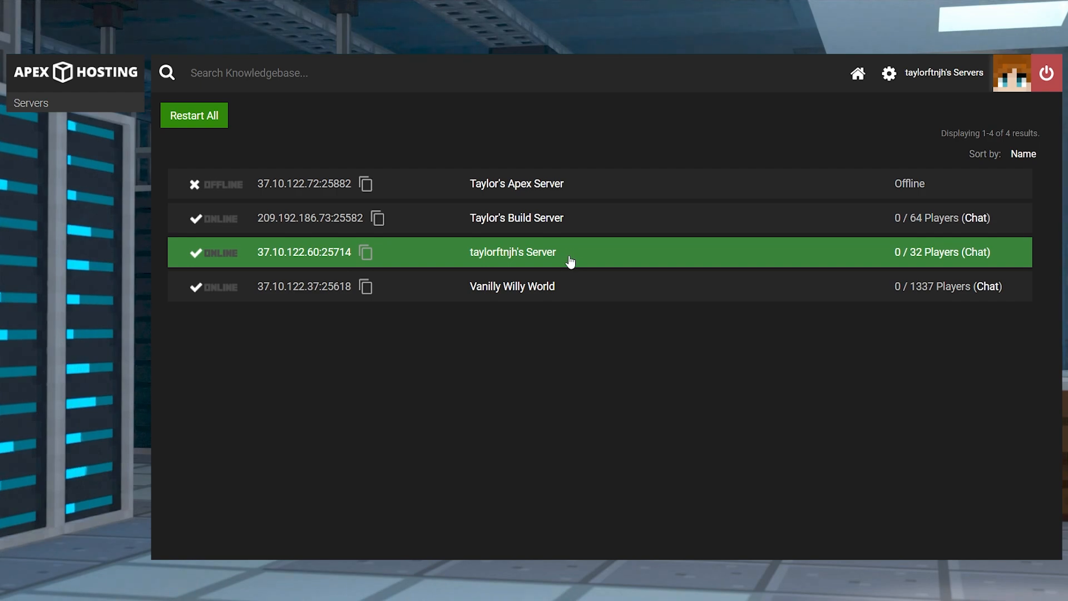
pyautogui.click(513, 251)
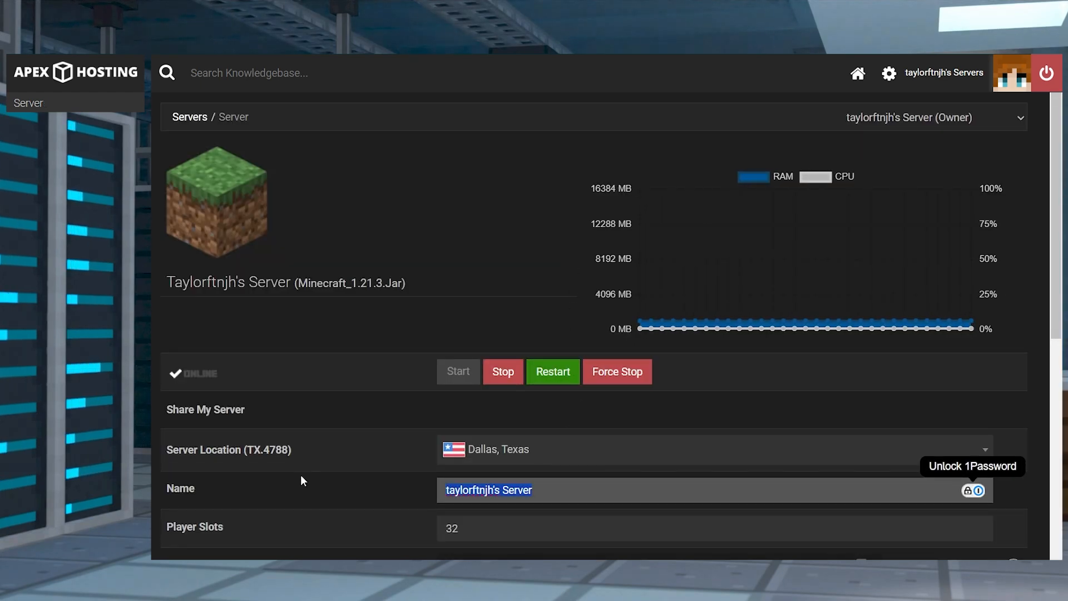
pyautogui.write('Taylors')
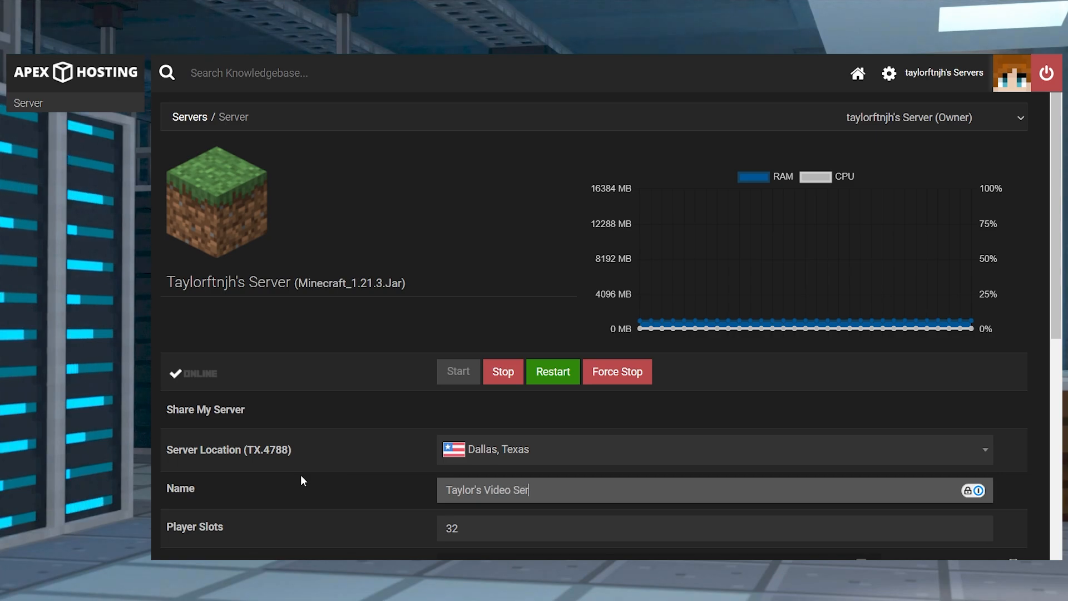
pyautogui.scroll(-3)
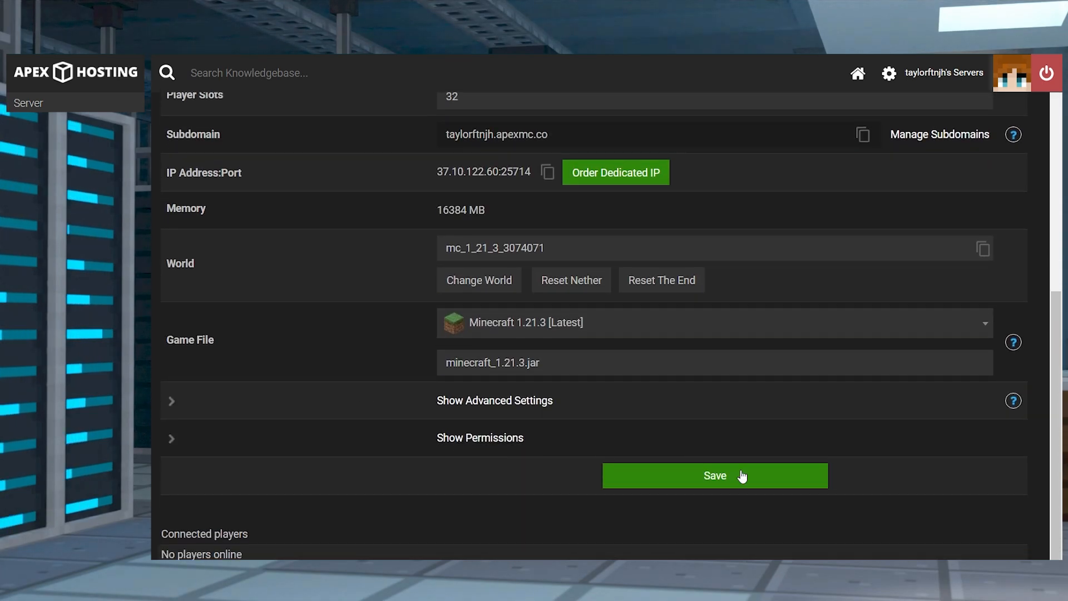
pyautogui.click(714, 475)
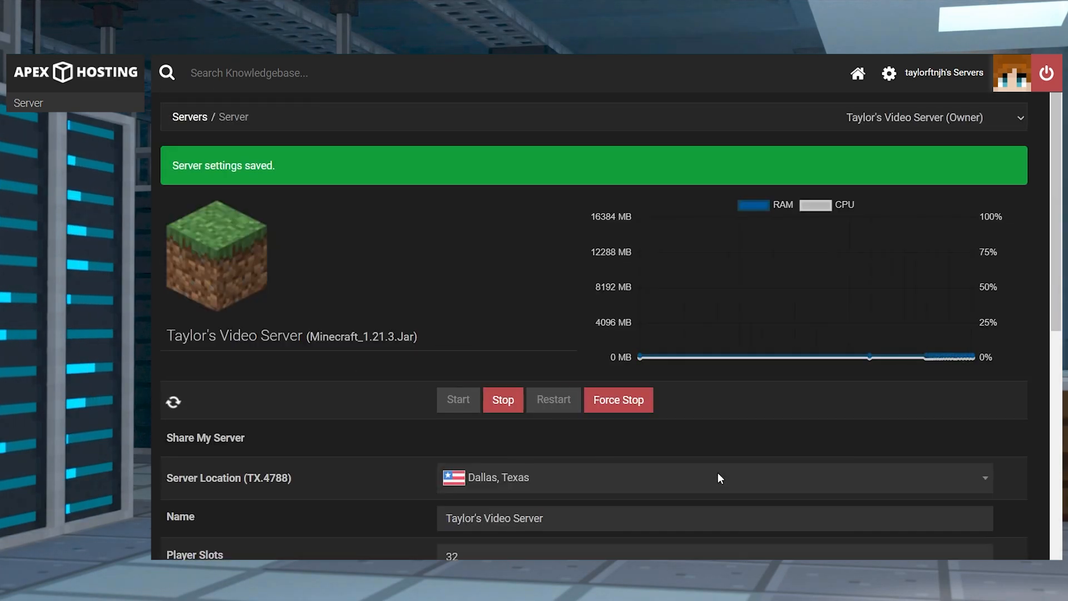